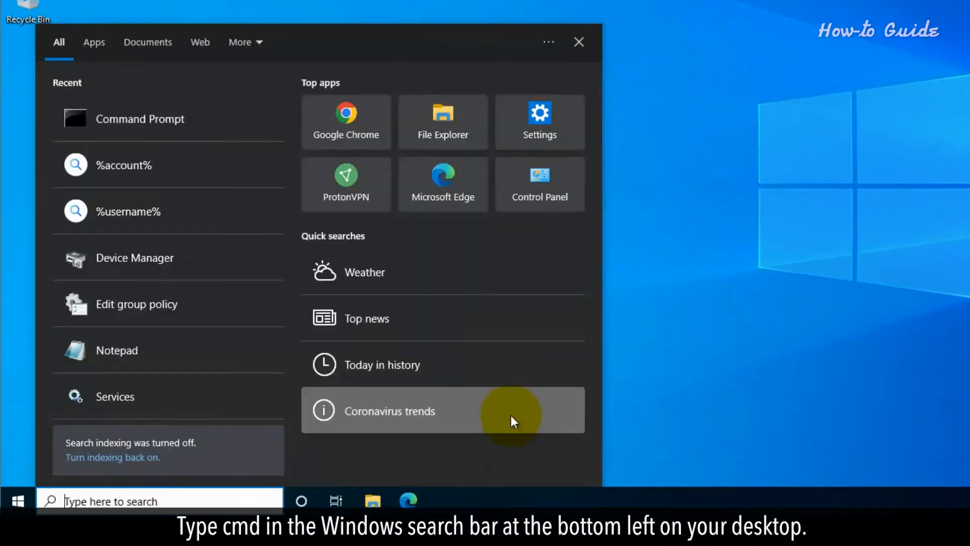
Search for cmd and run Command Prompt as administrator
{"action": "type", "text": "cmd"}
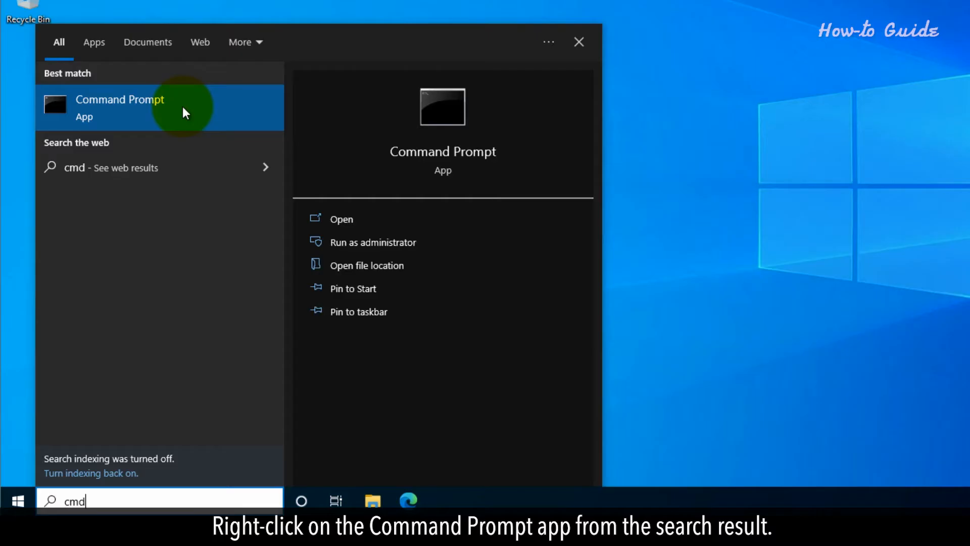
{"action": "right_click", "coordinate": [119, 107]}
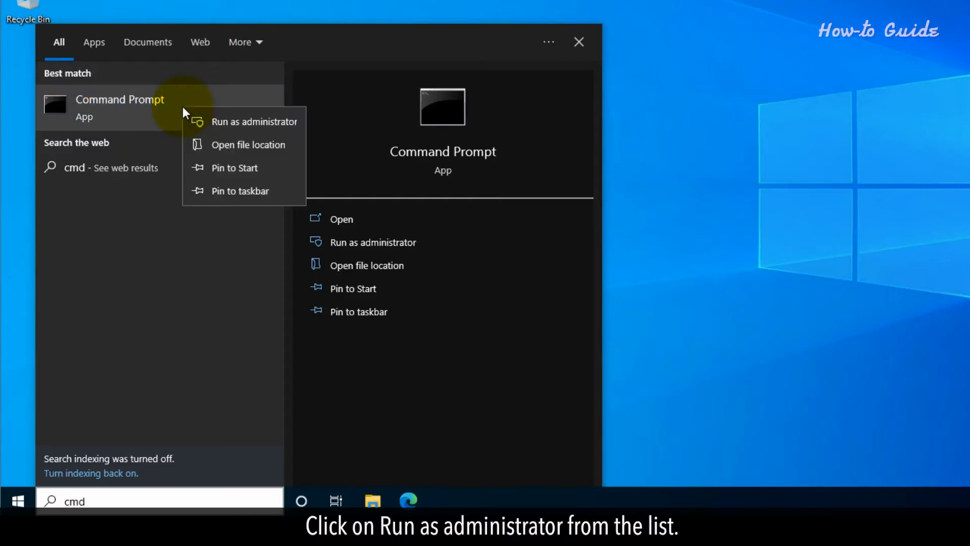
{"action": "left_click", "coordinate": [254, 122]}
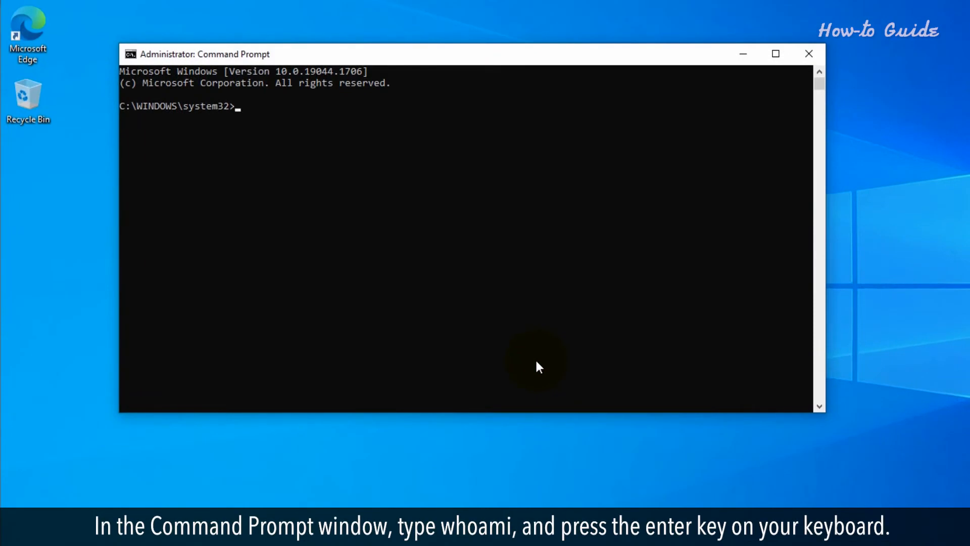
Run whoami to print the username, then close Command Prompt
{"action": "type", "text": "wh"}
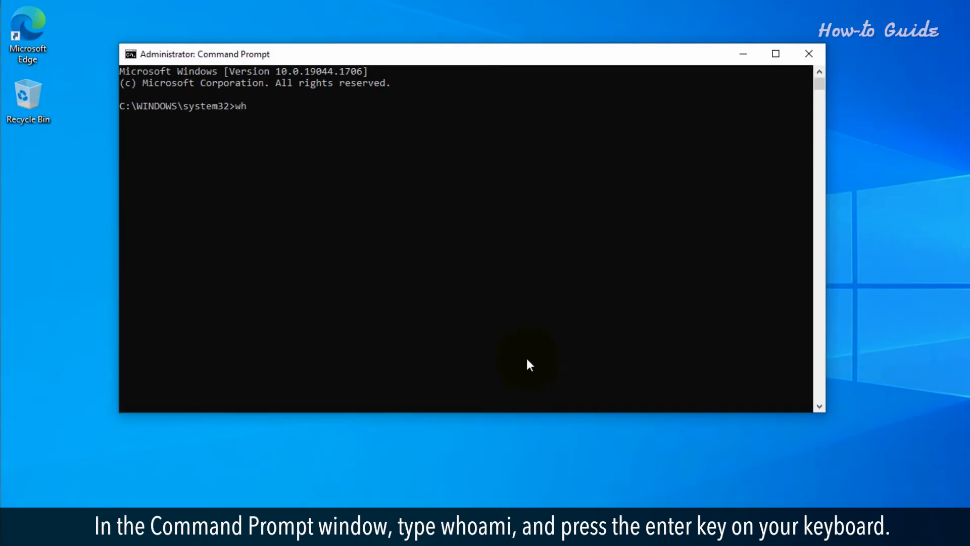
{"action": "type", "text": "o"}
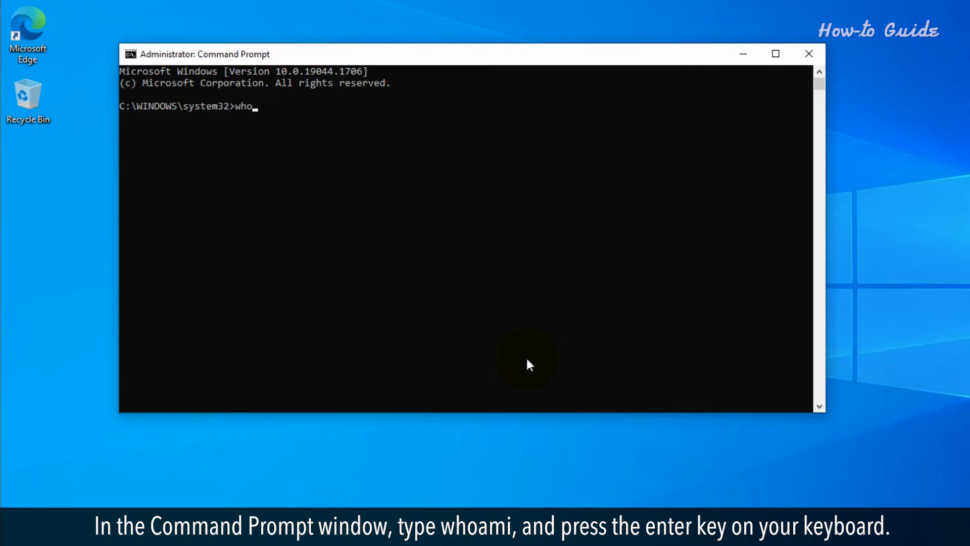
{"action": "type", "text": "ami"}
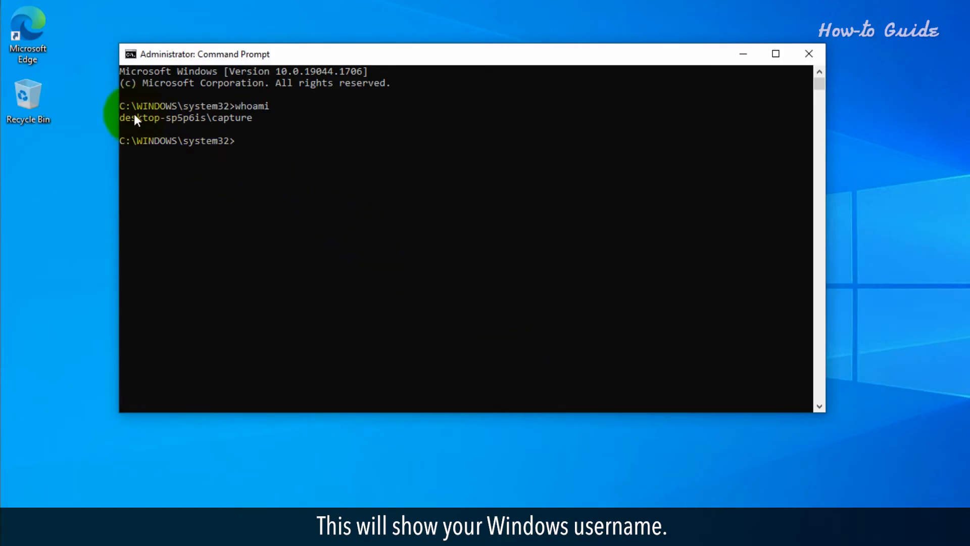
{"action": "mouse_move", "coordinate": [240, 128]}
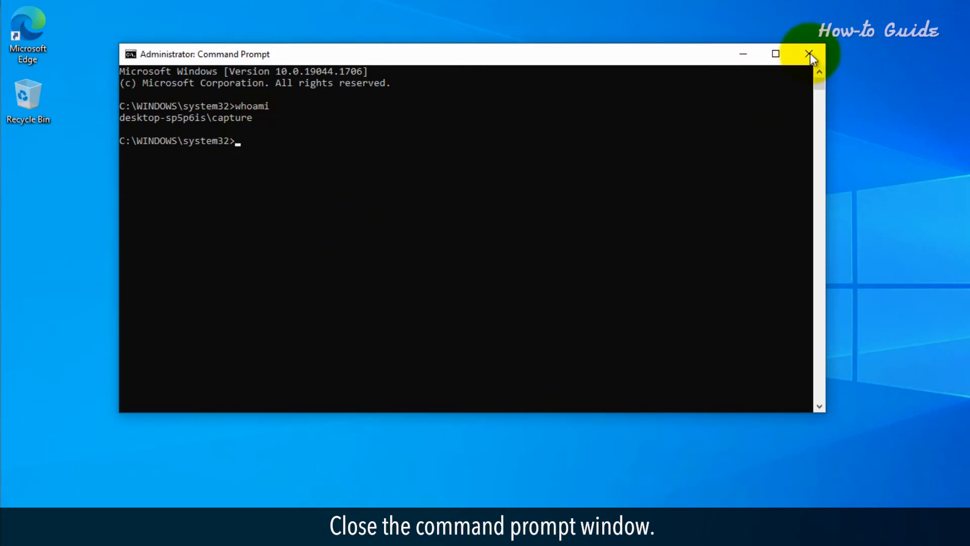
{"action": "left_click", "coordinate": [811, 54]}
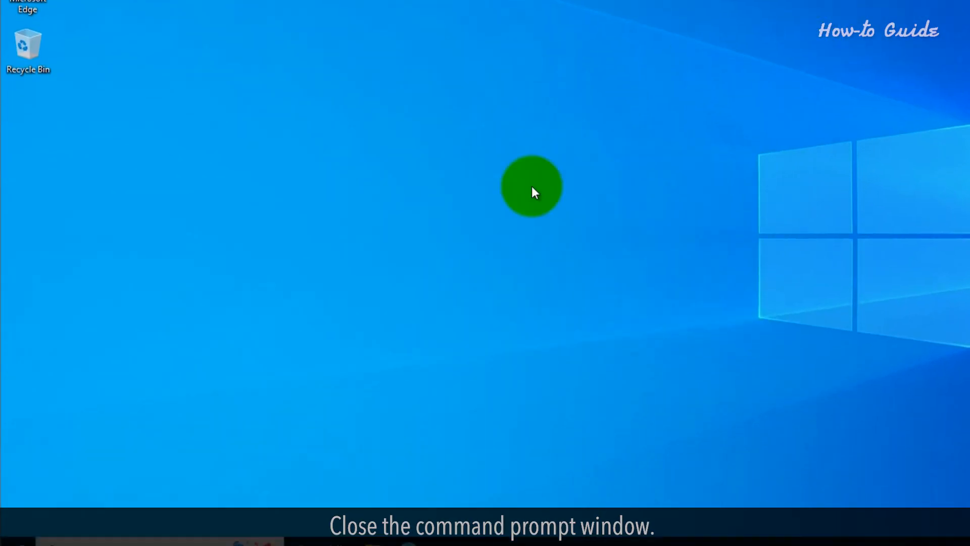
Search for netplwiz and launch the netplwiz Run command result
{"action": "type", "text": "notepad"}
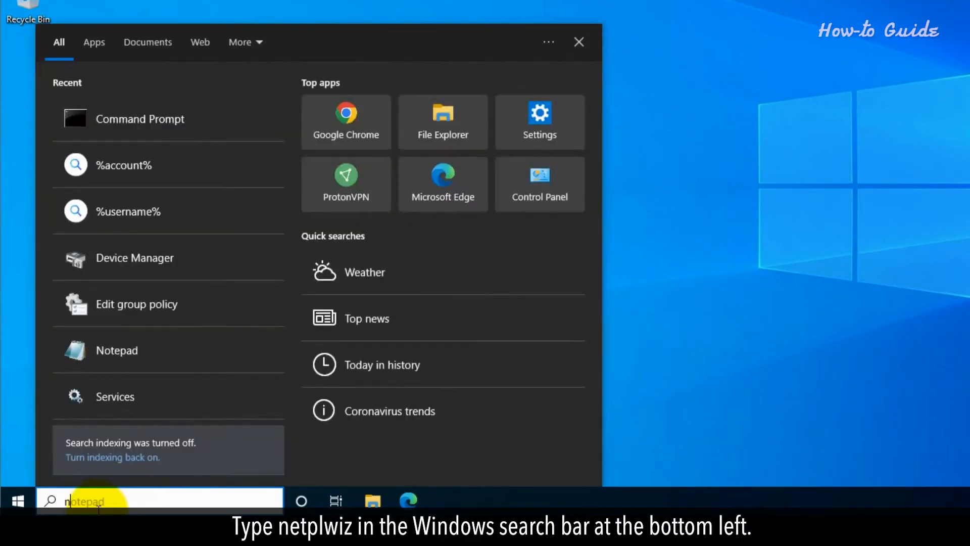
{"action": "type", "text": "netplwiz"}
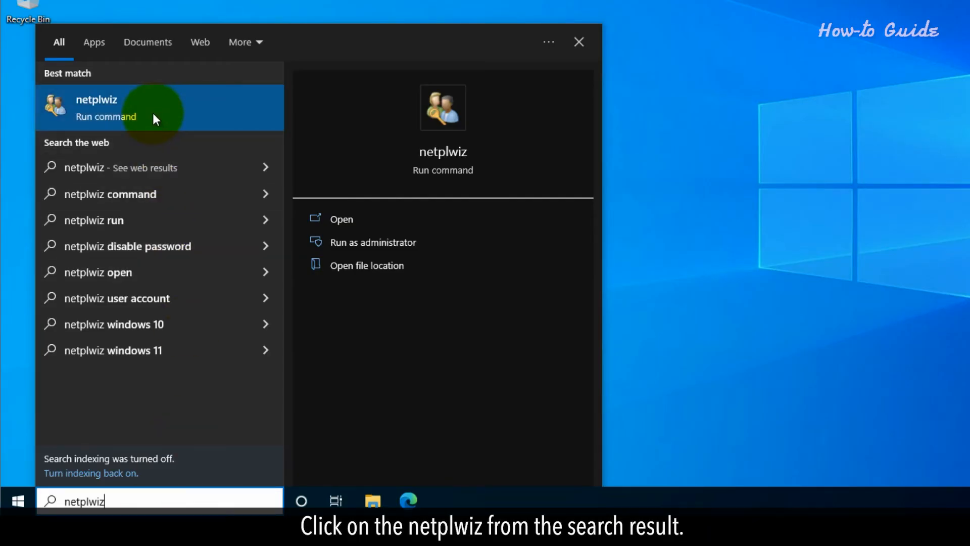
{"action": "left_click", "coordinate": [96, 107]}
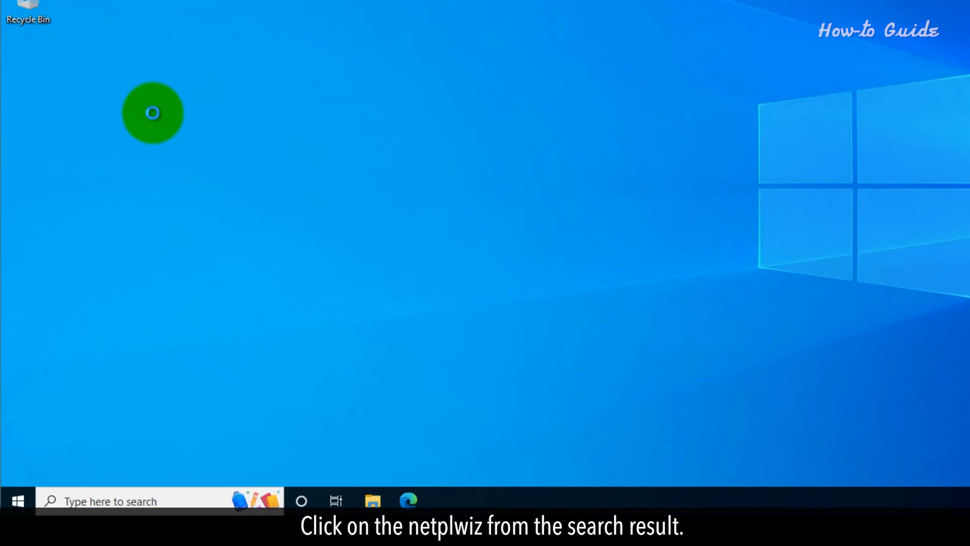
View the account and Administrators group in netplwiz's Users list, then close it
{"action": "left_click", "coordinate": [152, 113]}
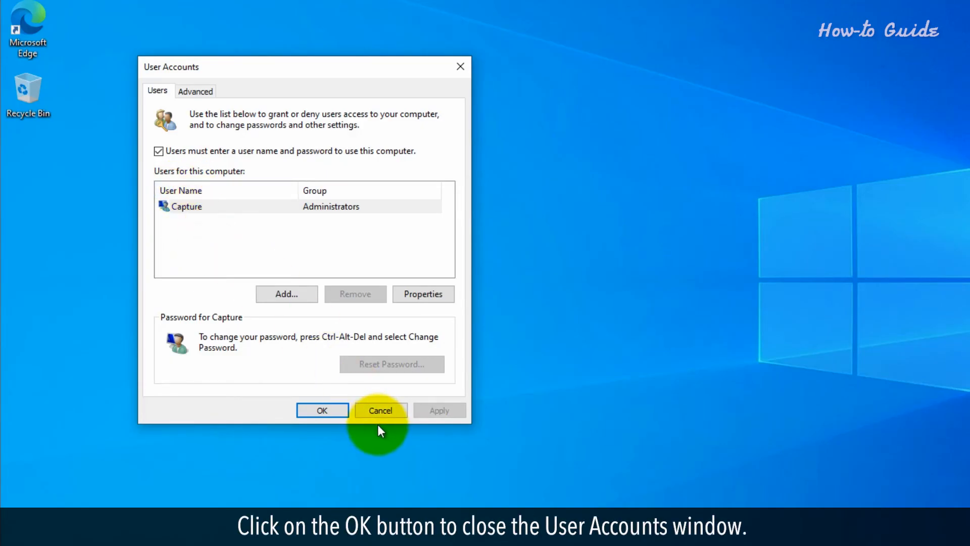
{"action": "left_click", "coordinate": [322, 410]}
{"action": "type", "text": "control panel"}
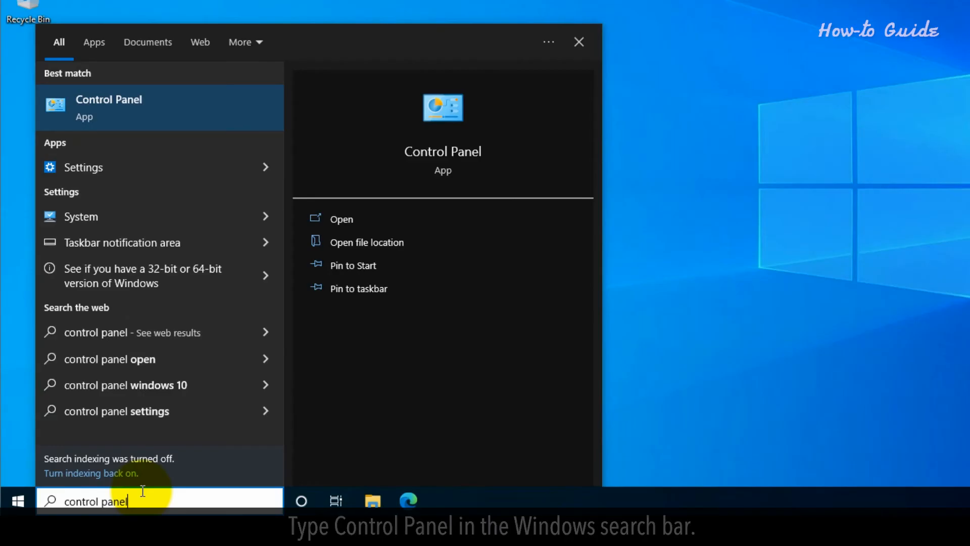
Open Control Panel from the Best match search result
{"action": "left_click", "coordinate": [109, 107]}
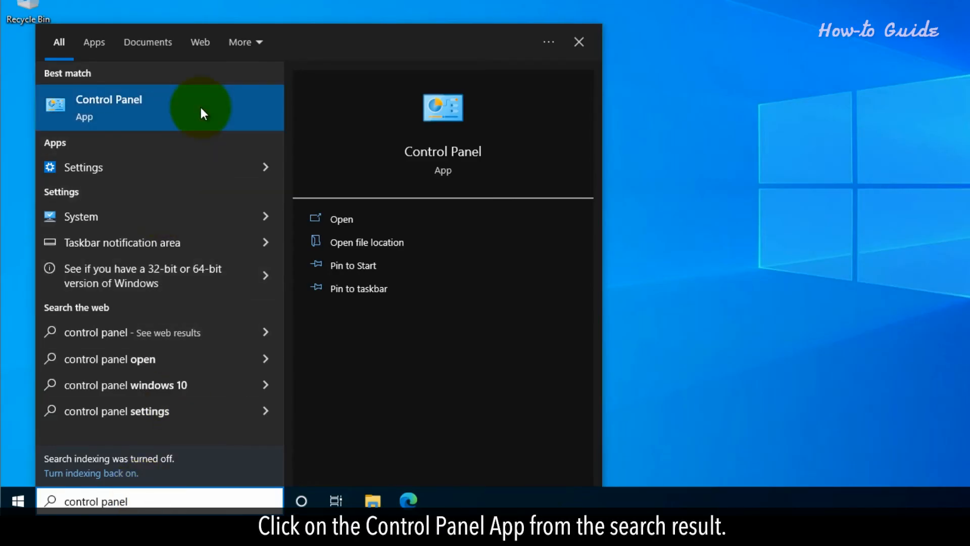
{"action": "left_click", "coordinate": [109, 108]}
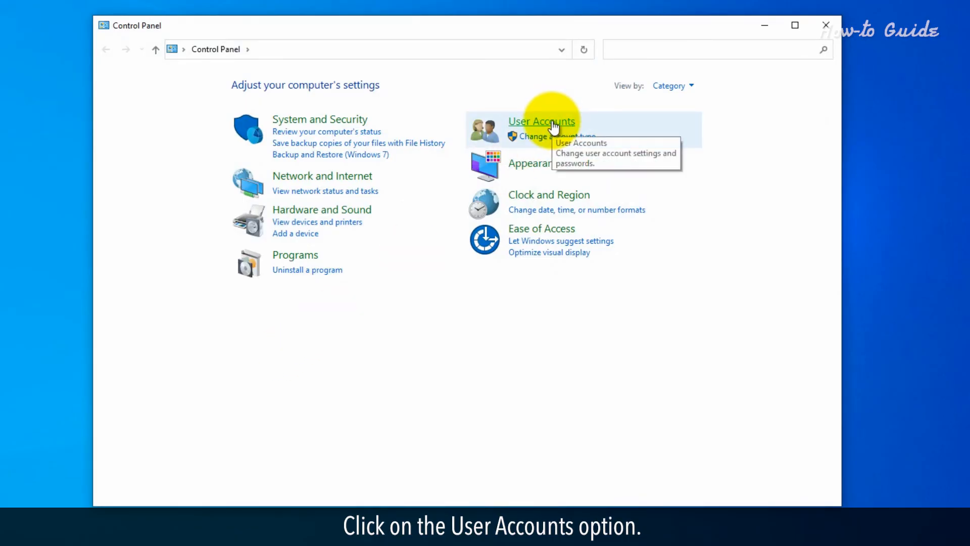
Go to User Accounts, then User Accounts again to view the administrator account
{"action": "left_click", "coordinate": [542, 121]}
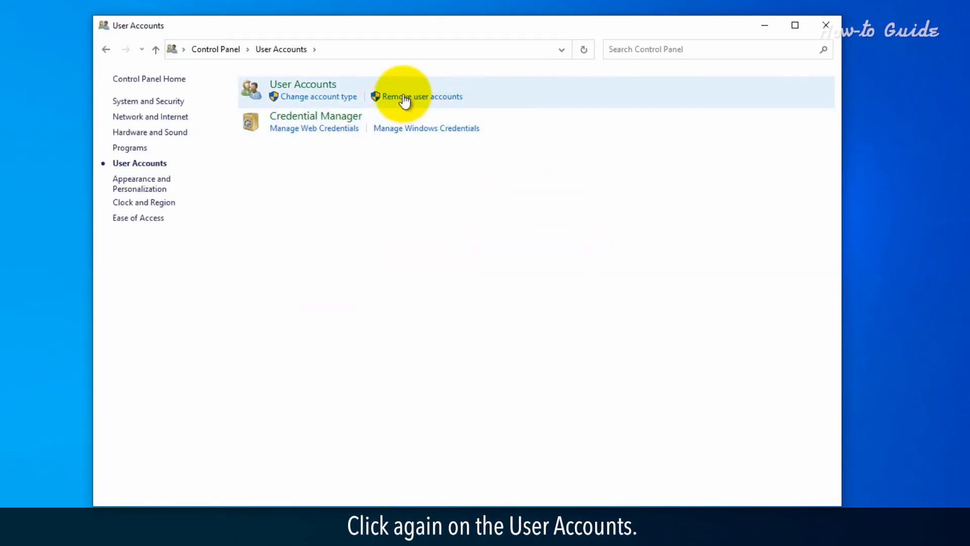
{"action": "left_click", "coordinate": [303, 83]}
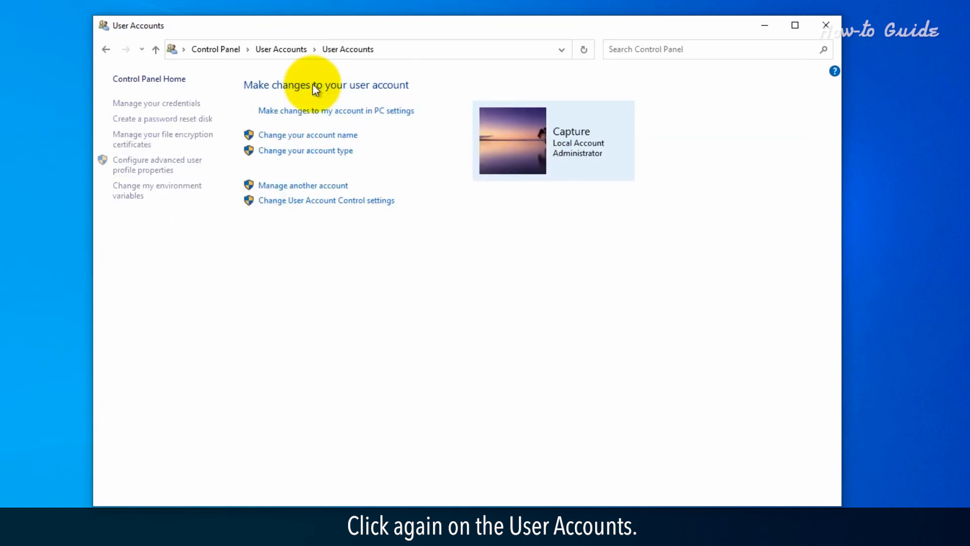